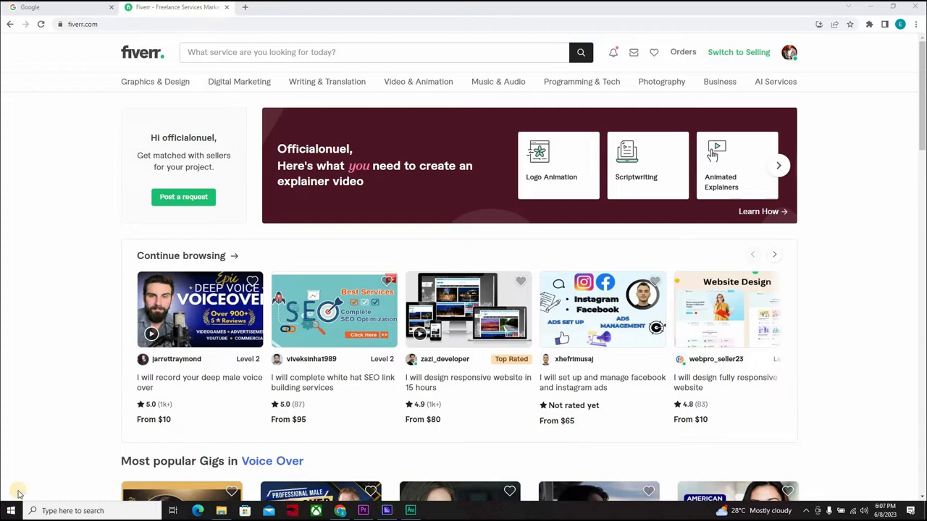
mouse_move(20, 470)
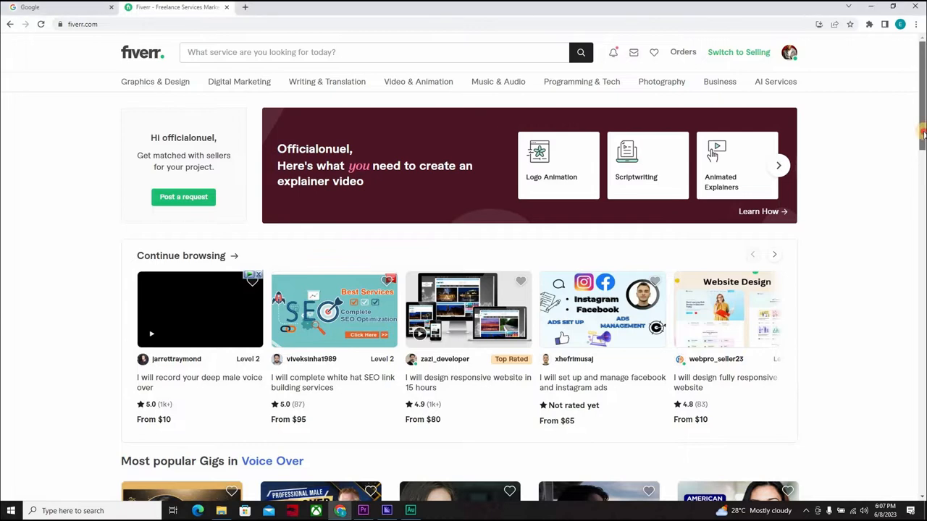
Scroll to the home page footer and select the Terms of Service link in the About column
scroll(down, 3)
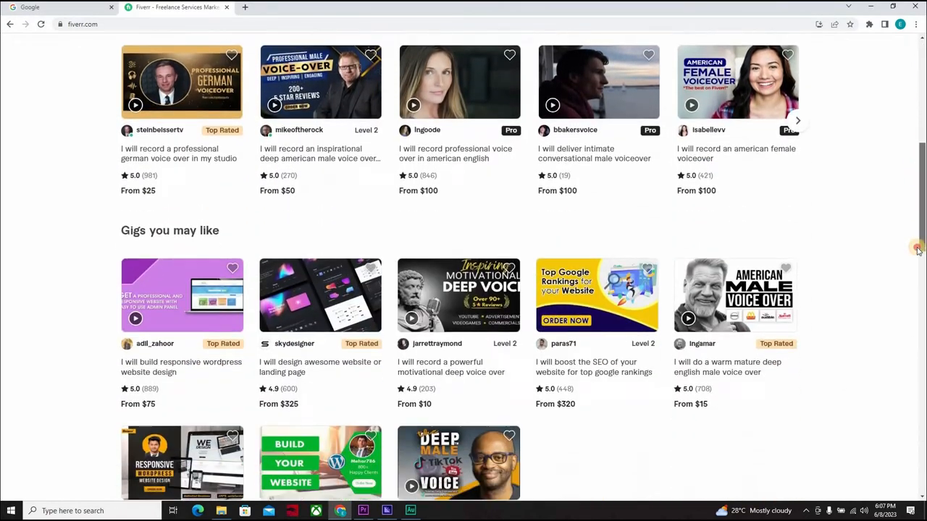
scroll(down, 3)
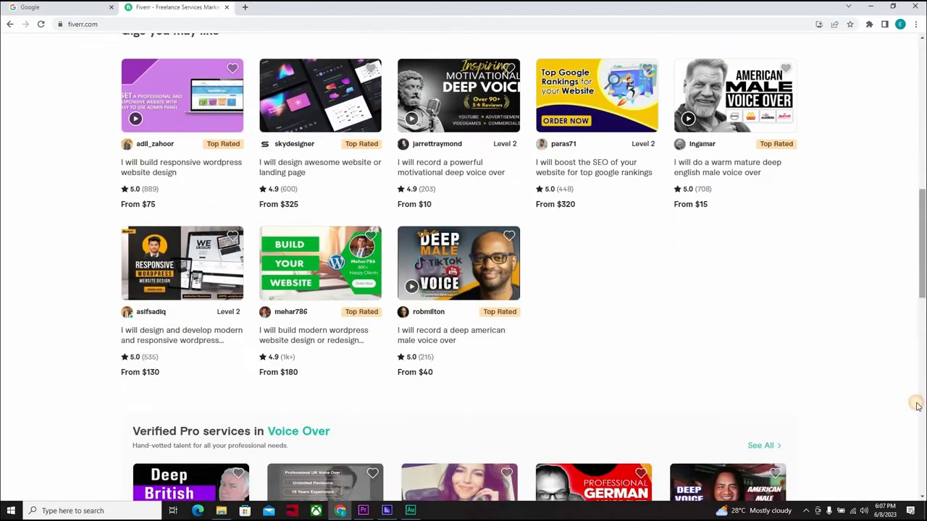
scroll(down, 3)
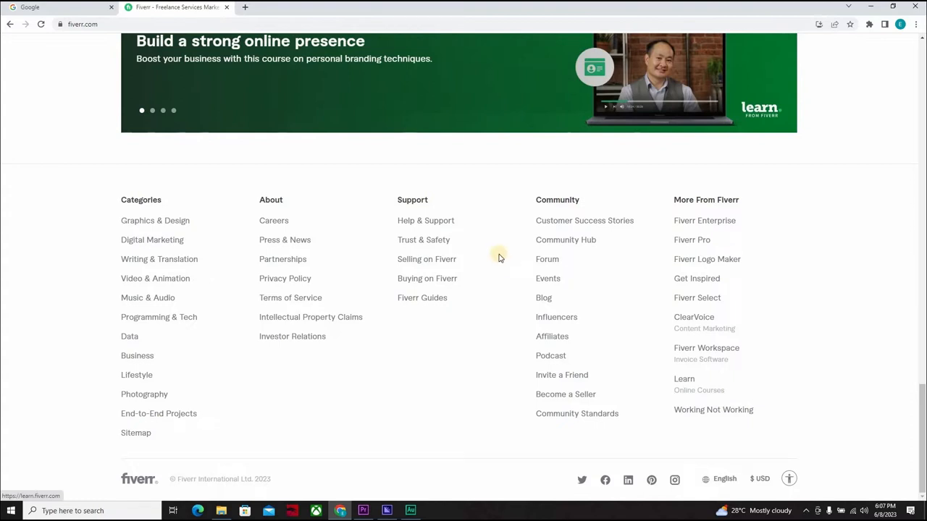
mouse_move(564, 189)
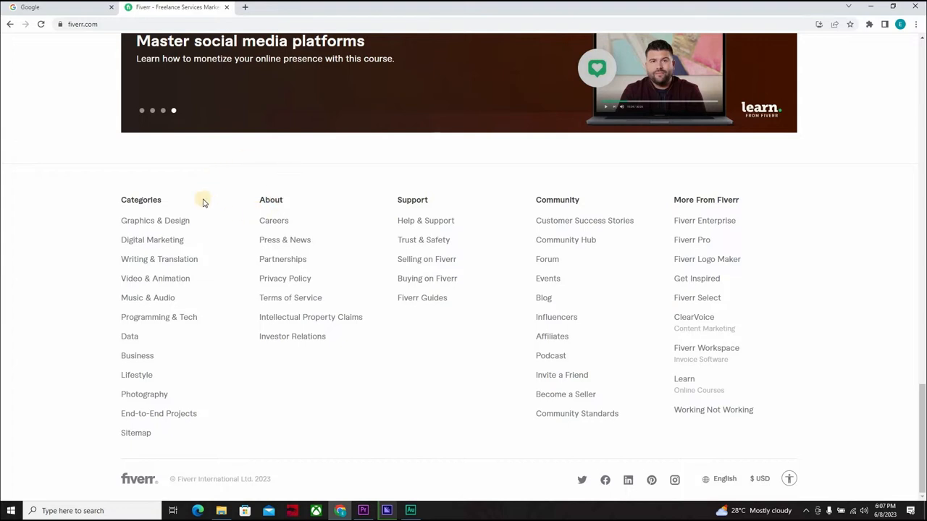
click(289, 298)
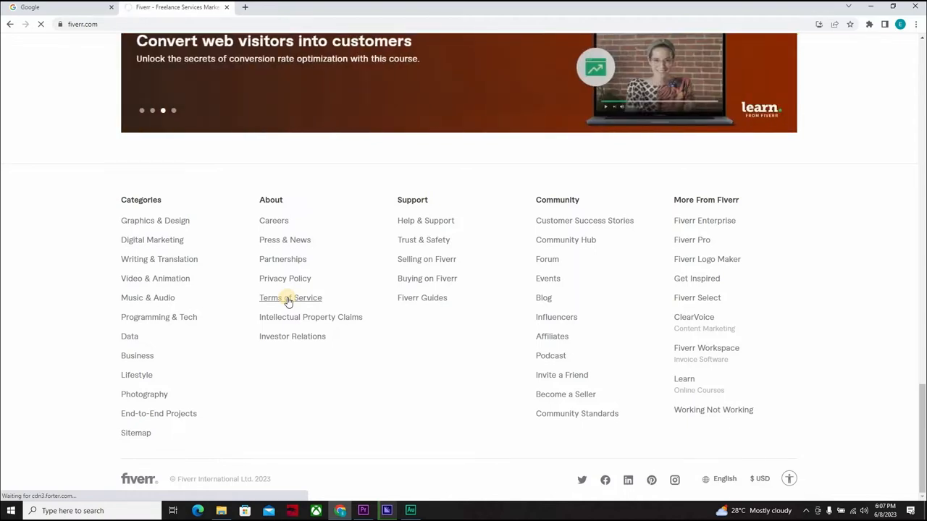
Load the Terms of Service page showing its heading, February 2023 update date and opening paragraphs
click(290, 299)
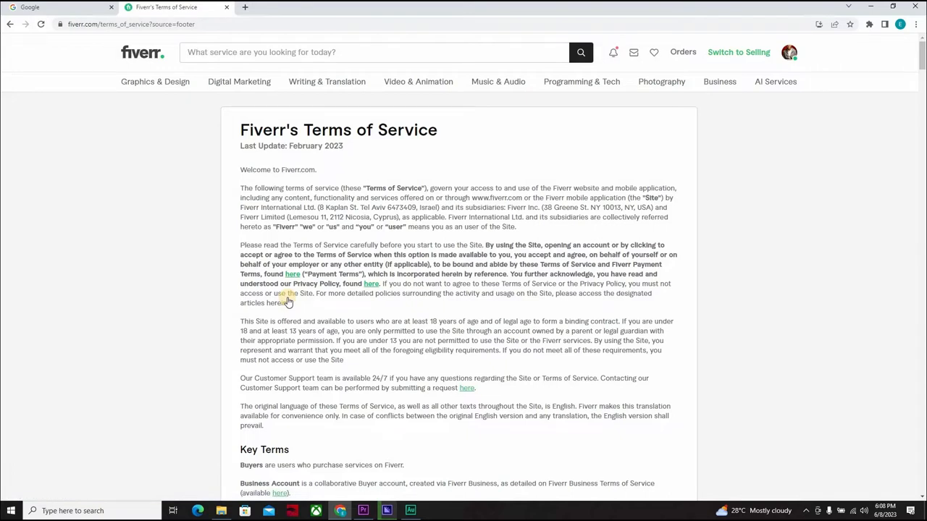
mouse_move(862, 195)
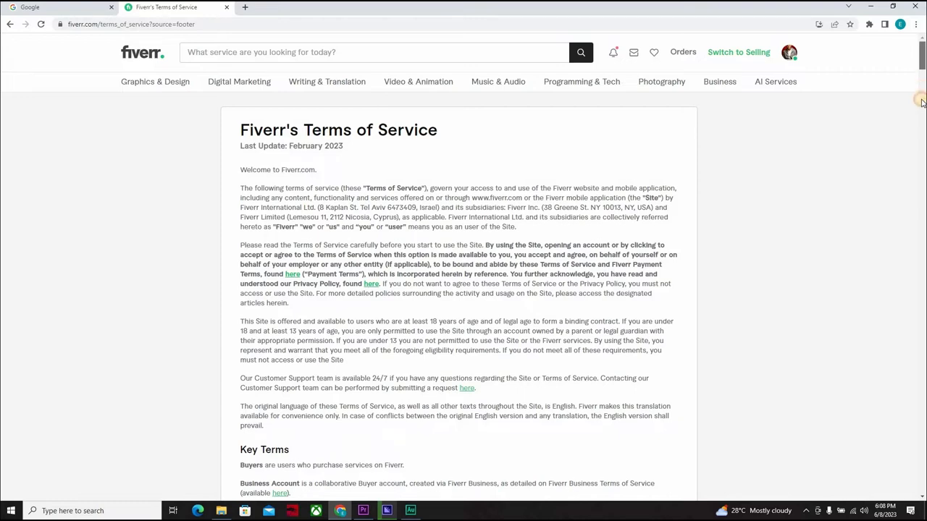
Scroll through the Sellers, Gigs, Ownership and User Conduct sections, settling on the Overview list
scroll(down, 3)
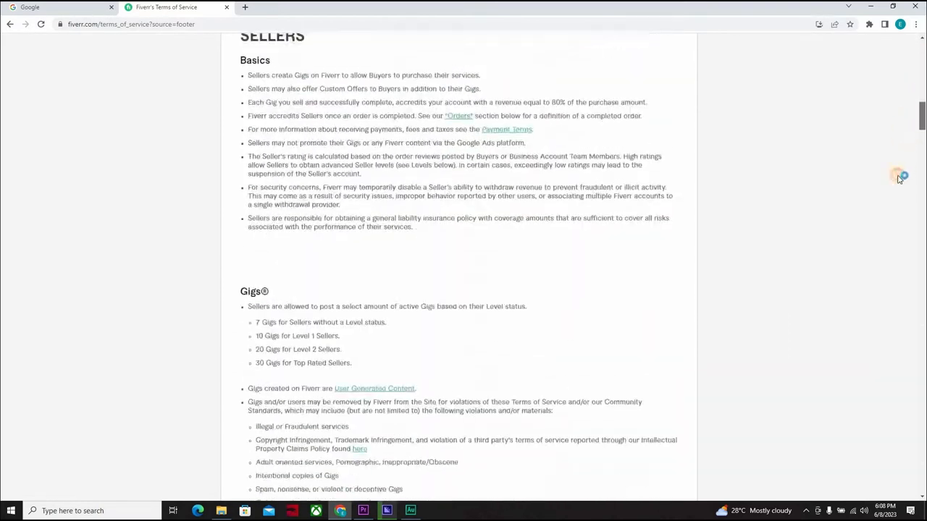
scroll(down, 3)
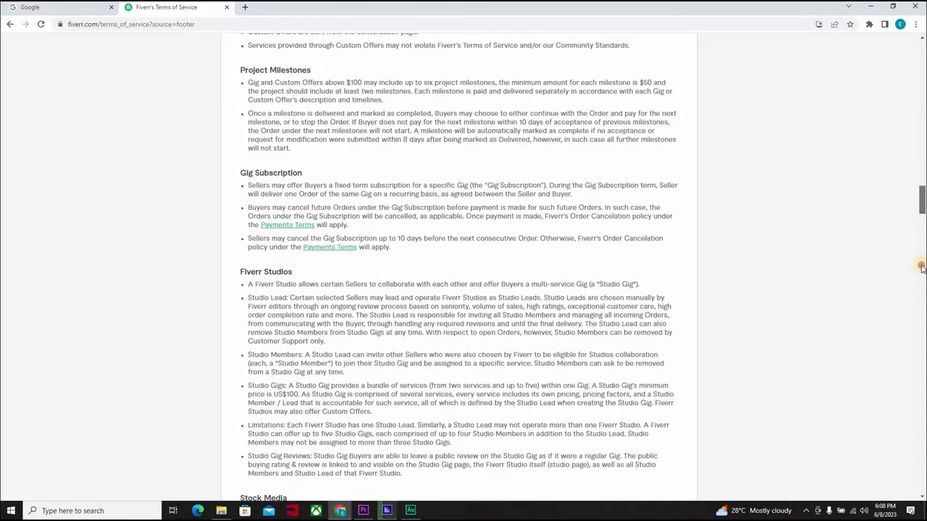
scroll(down, 3)
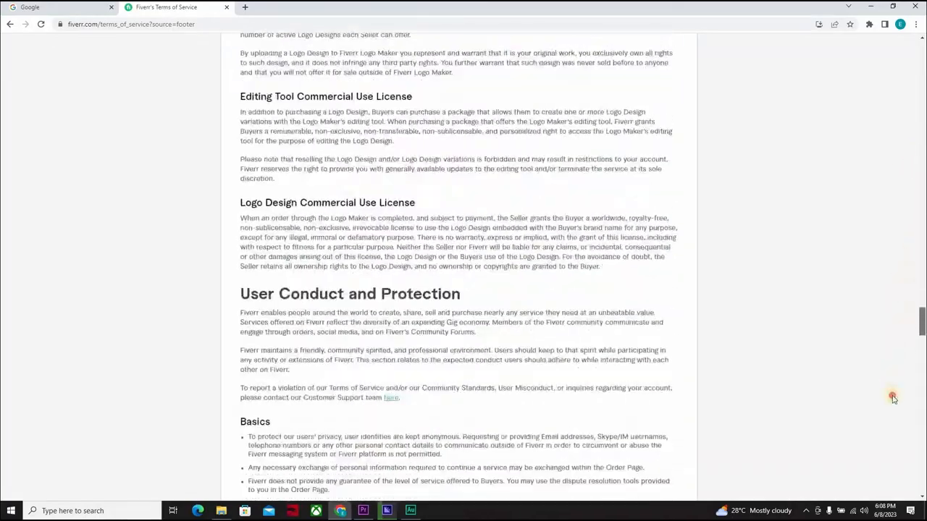
scroll(down, 3)
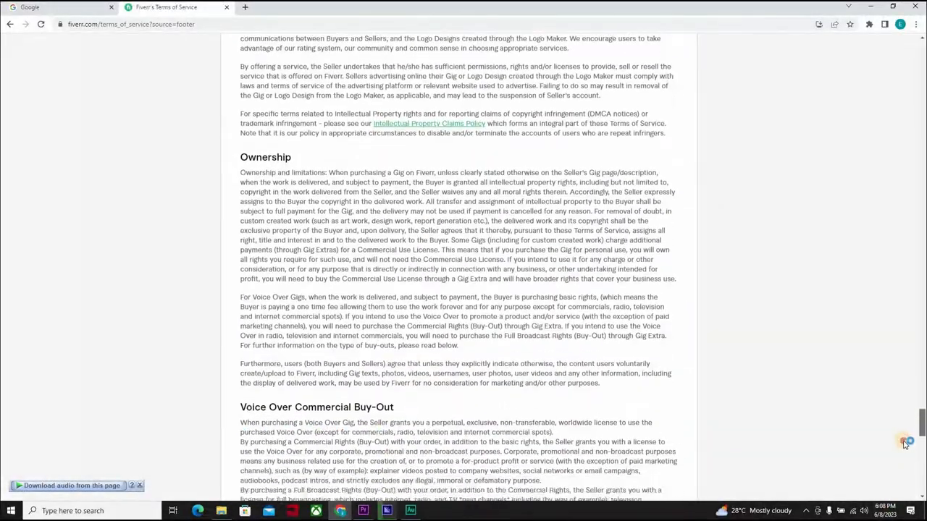
scroll(down, 3)
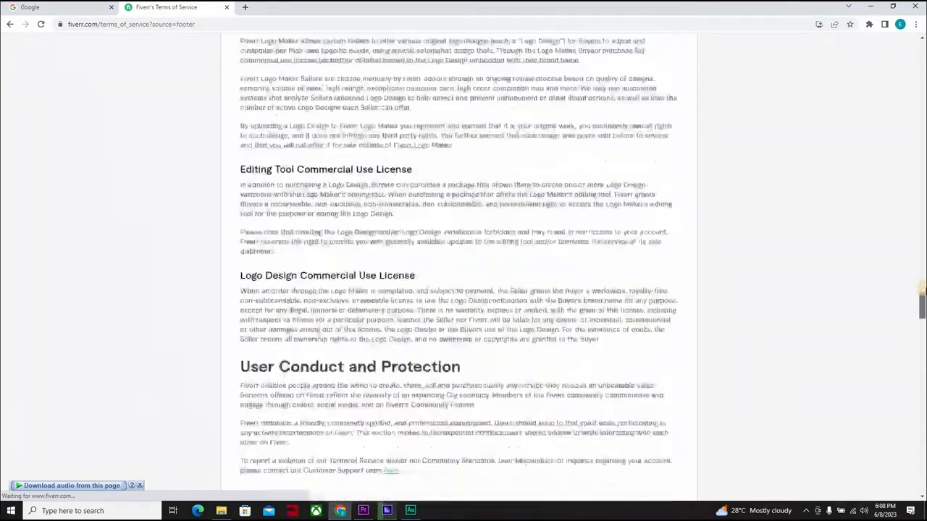
scroll(down, 3)
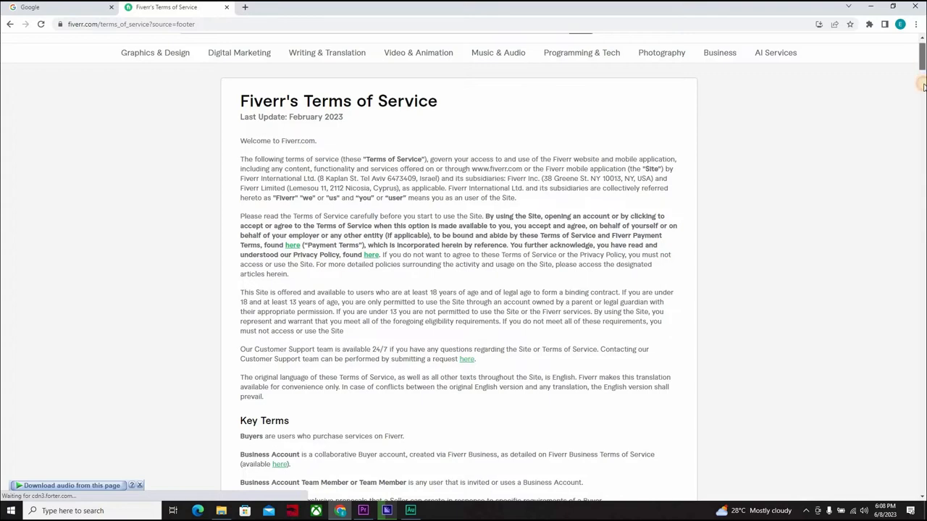
scroll(down, 3)
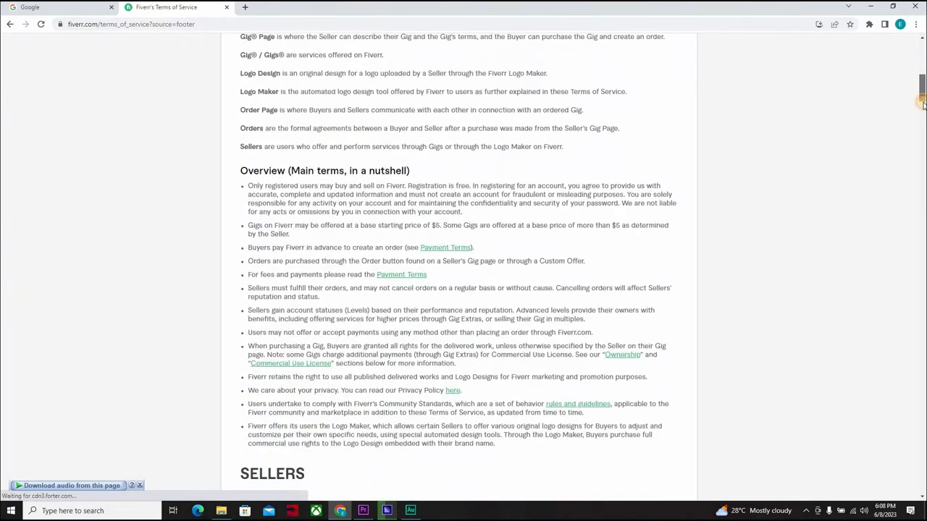
Scroll to the Gigs section listing allowed active gig counts per level and prohibited violations
scroll(down, 3)
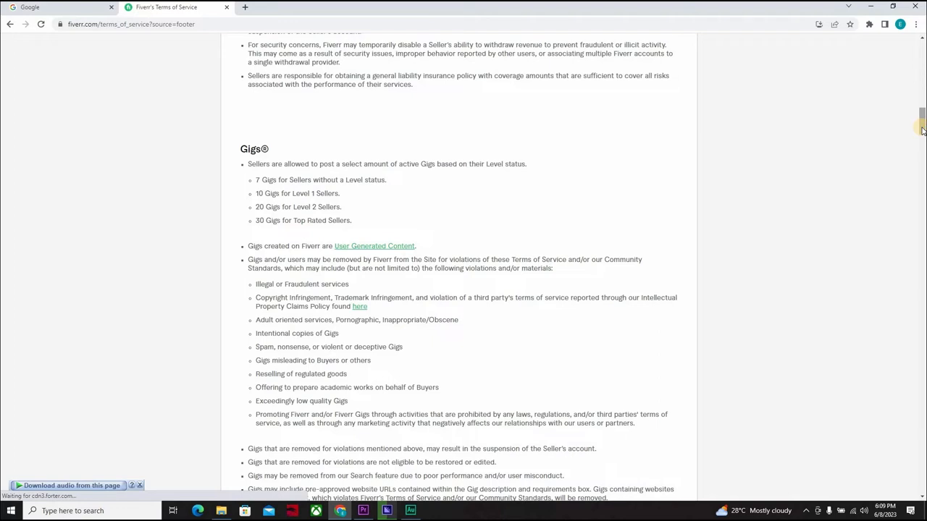
mouse_move(501, 252)
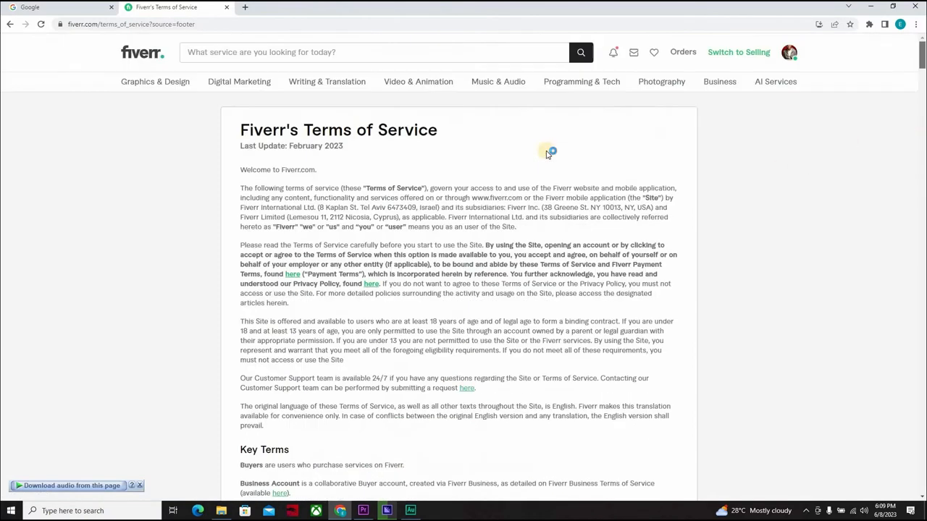
mouse_move(452, 168)
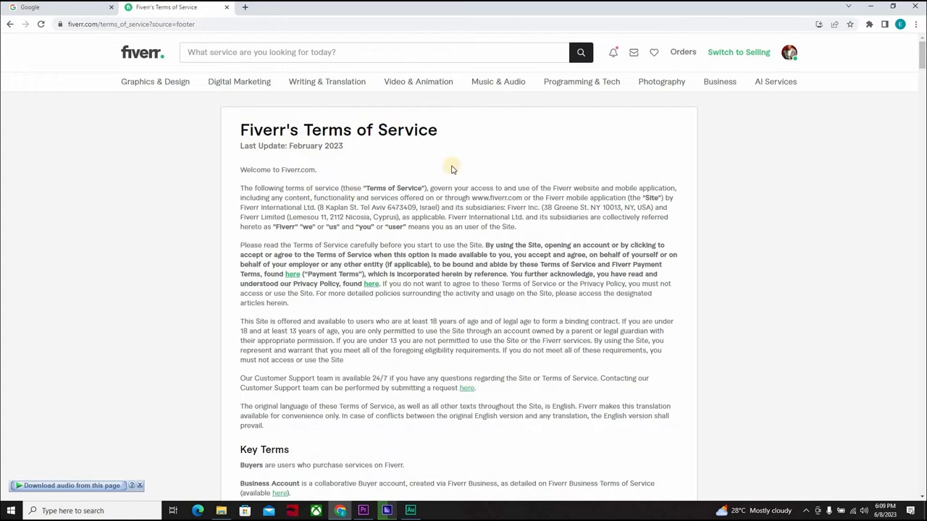